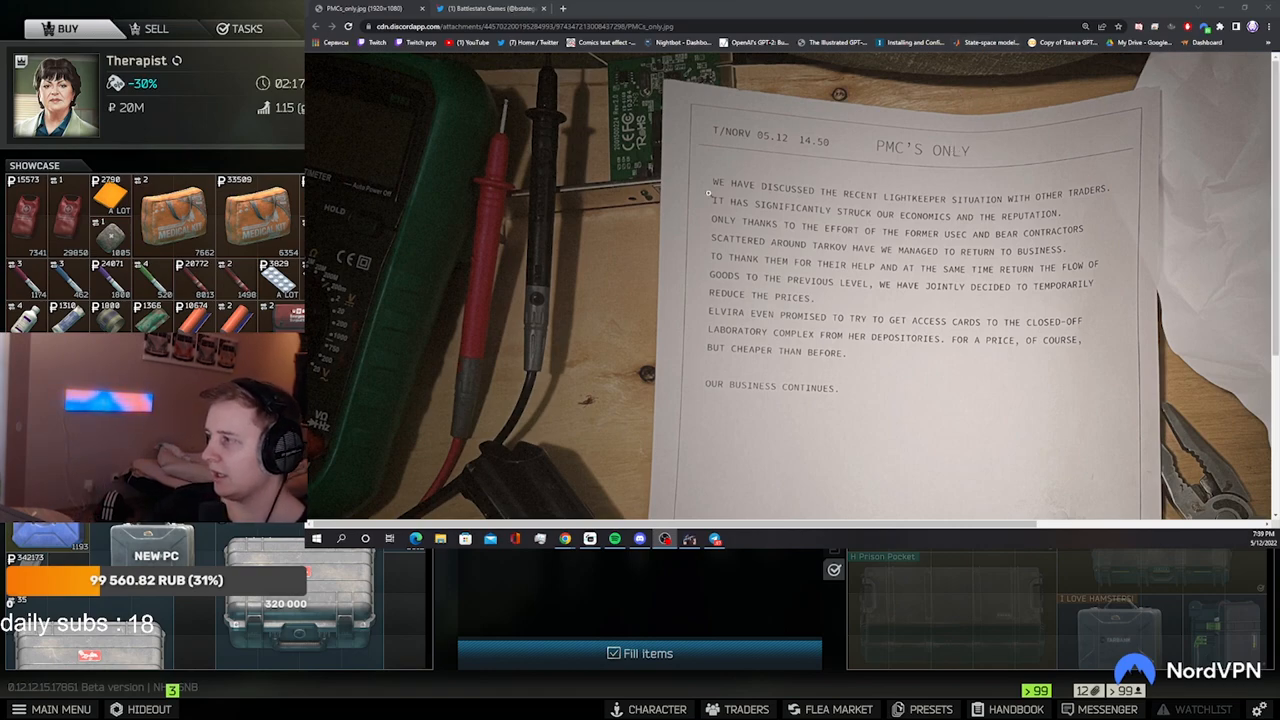
mouse_move(1035, 205)
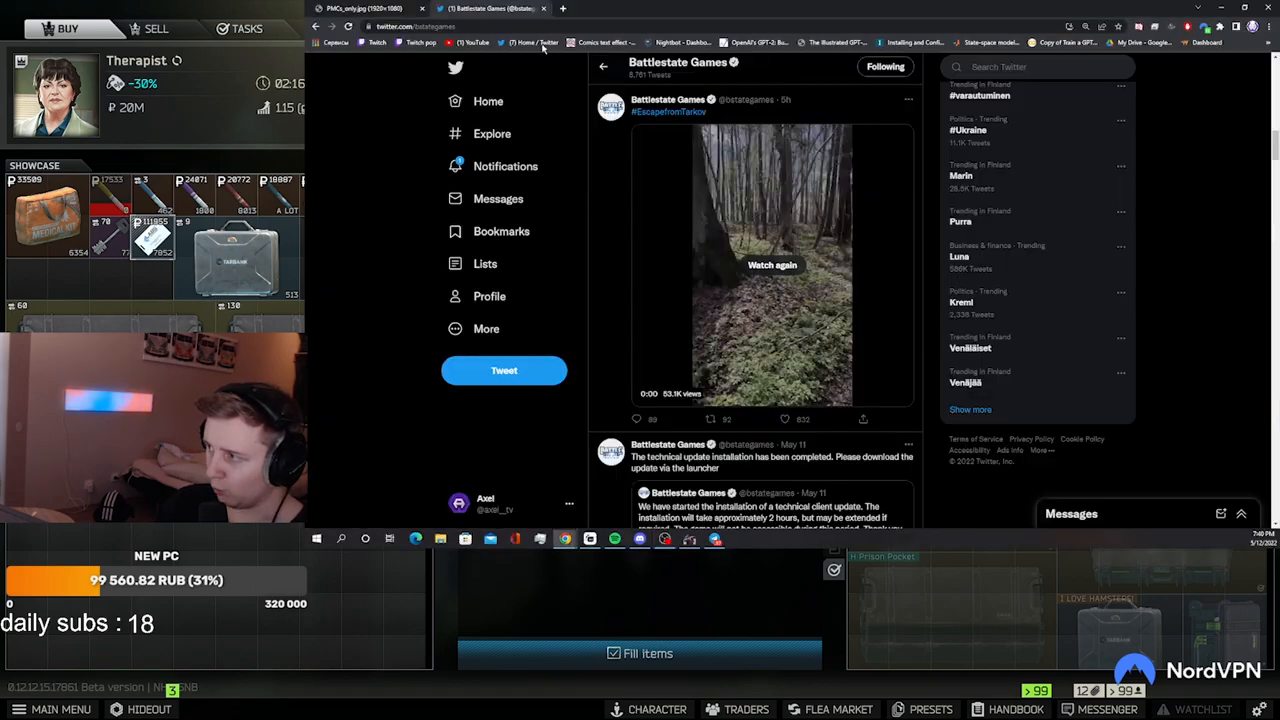
Replay the Battlestate Games forest video, open its tweet page and scroll to the replies
left_click(772, 265)
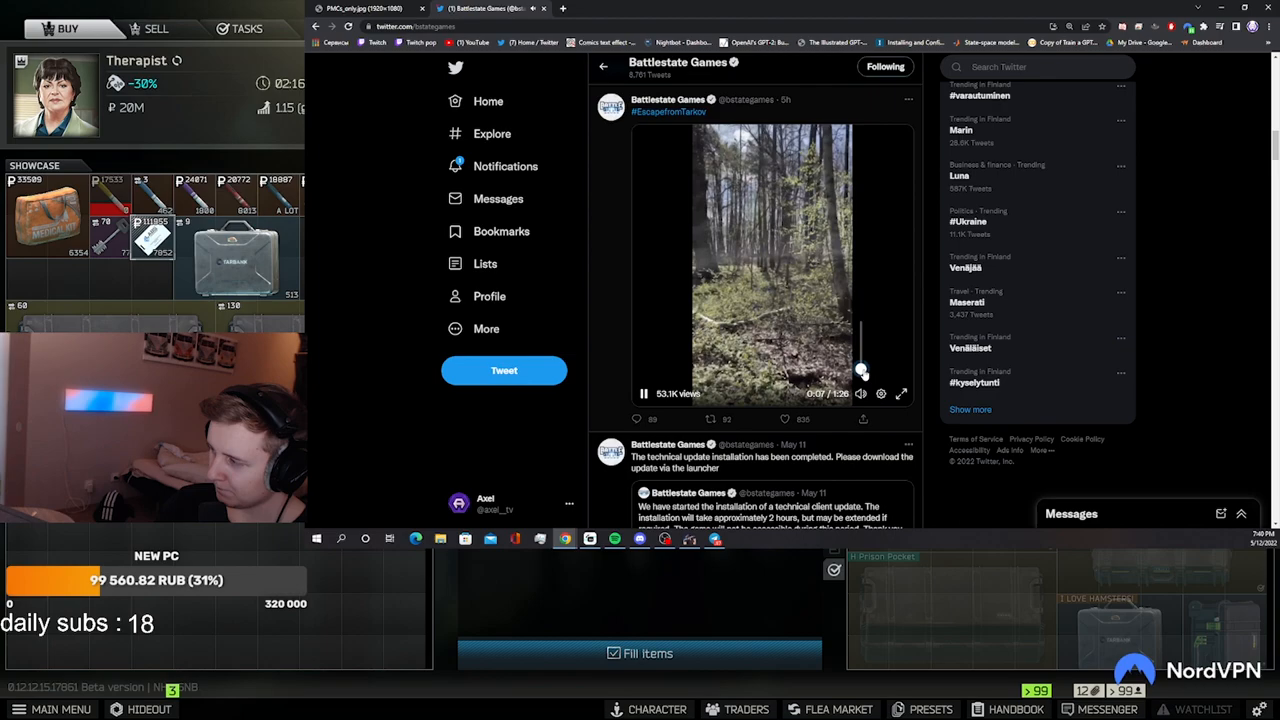
left_click(760, 260)
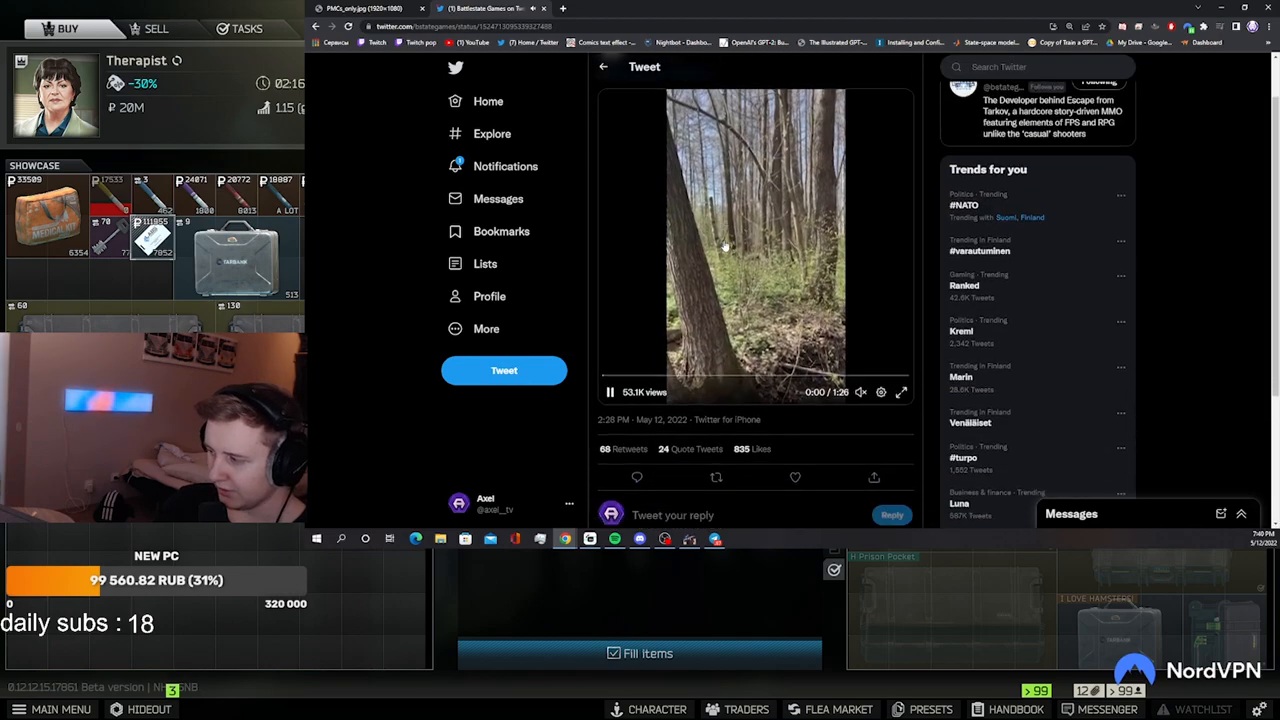
scroll("down", 3)
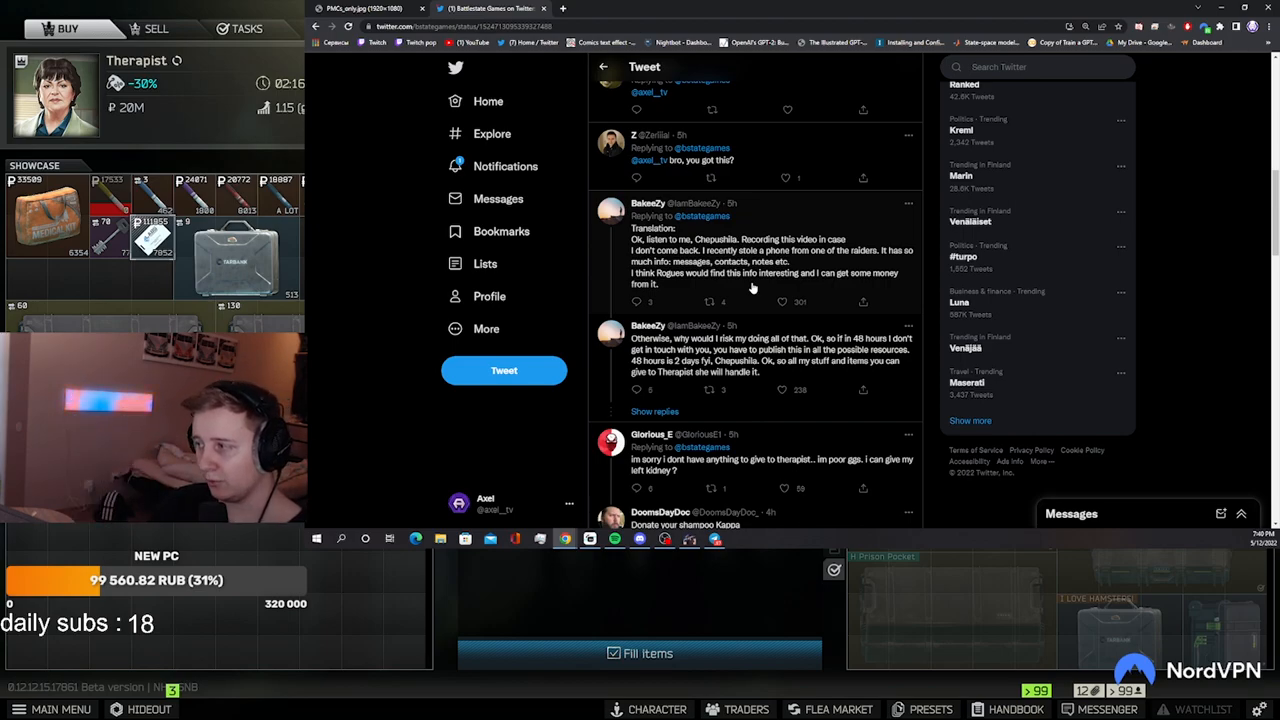
scroll("down", 3)
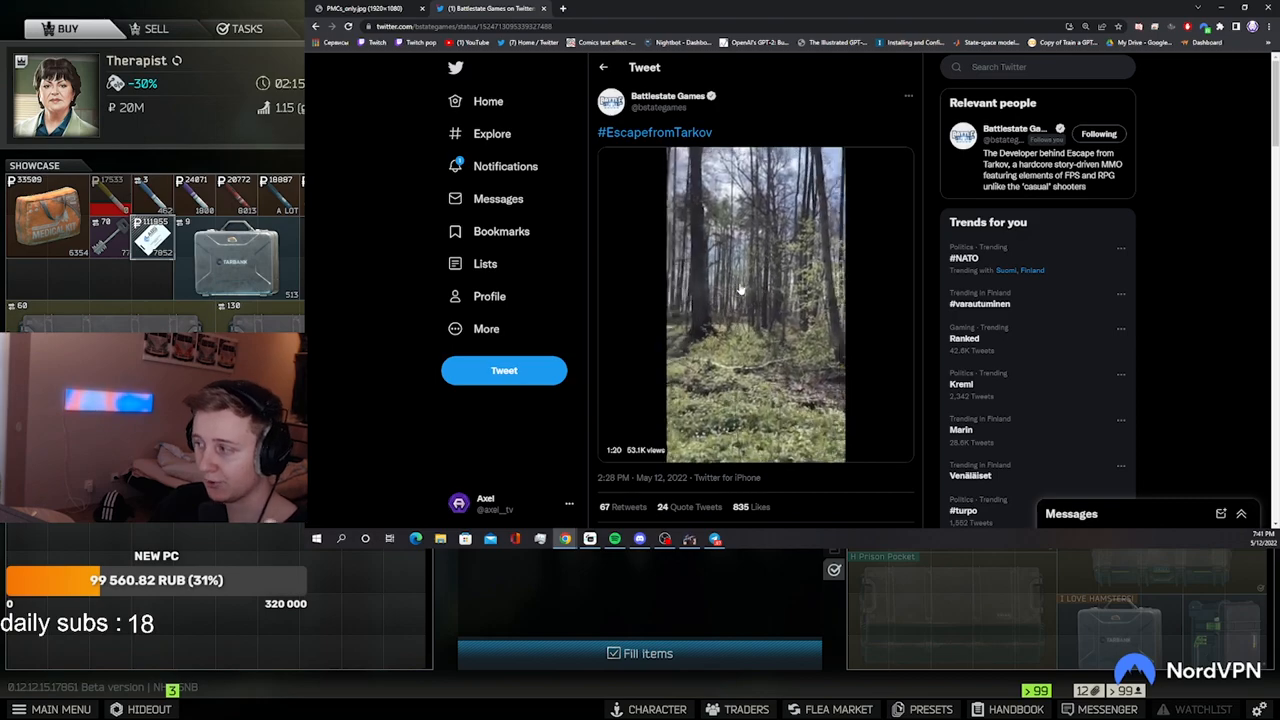
Switch to the Twitch chat popout and scroll through the latest viewer messages
left_click(755, 300)
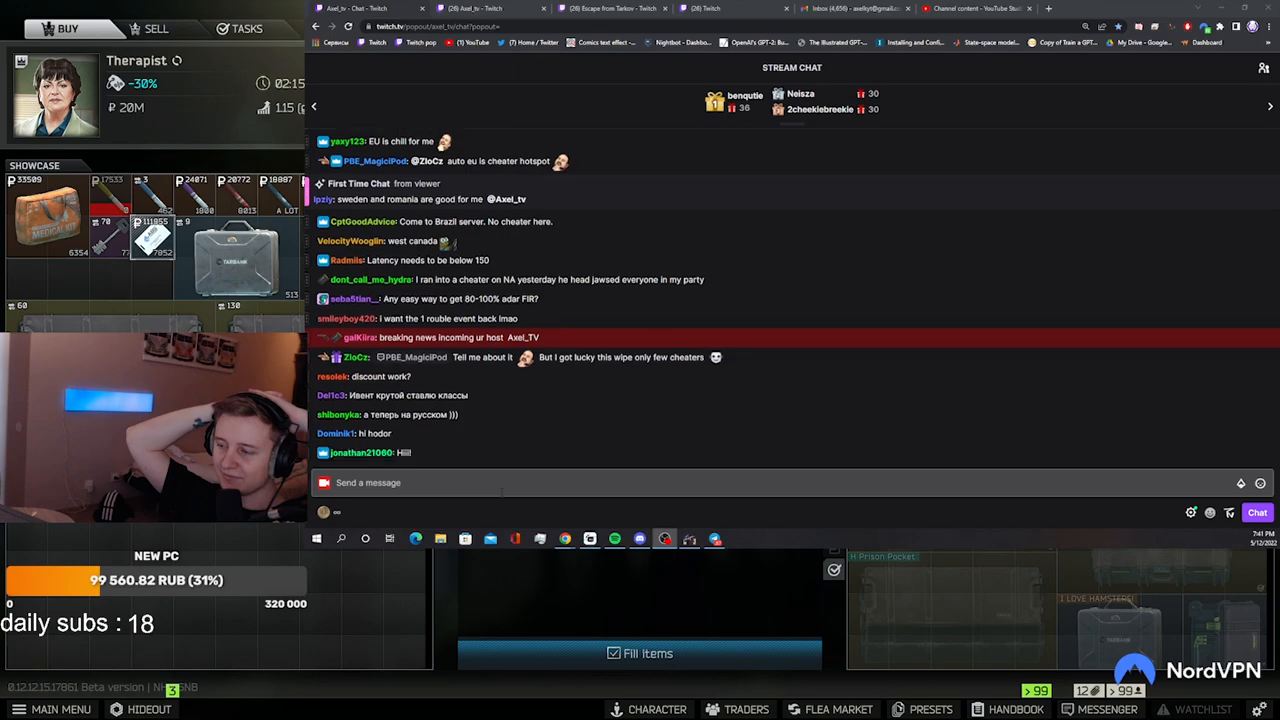
scroll("down", 3)
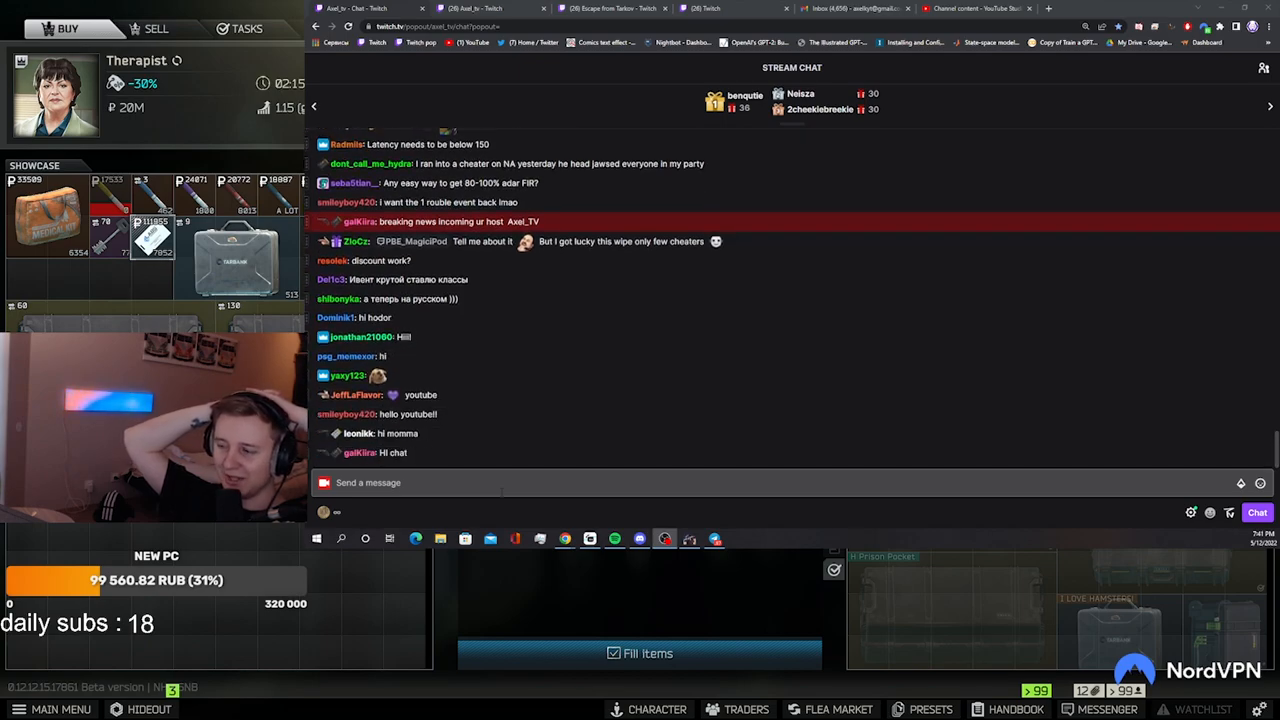
scroll("down", 3)
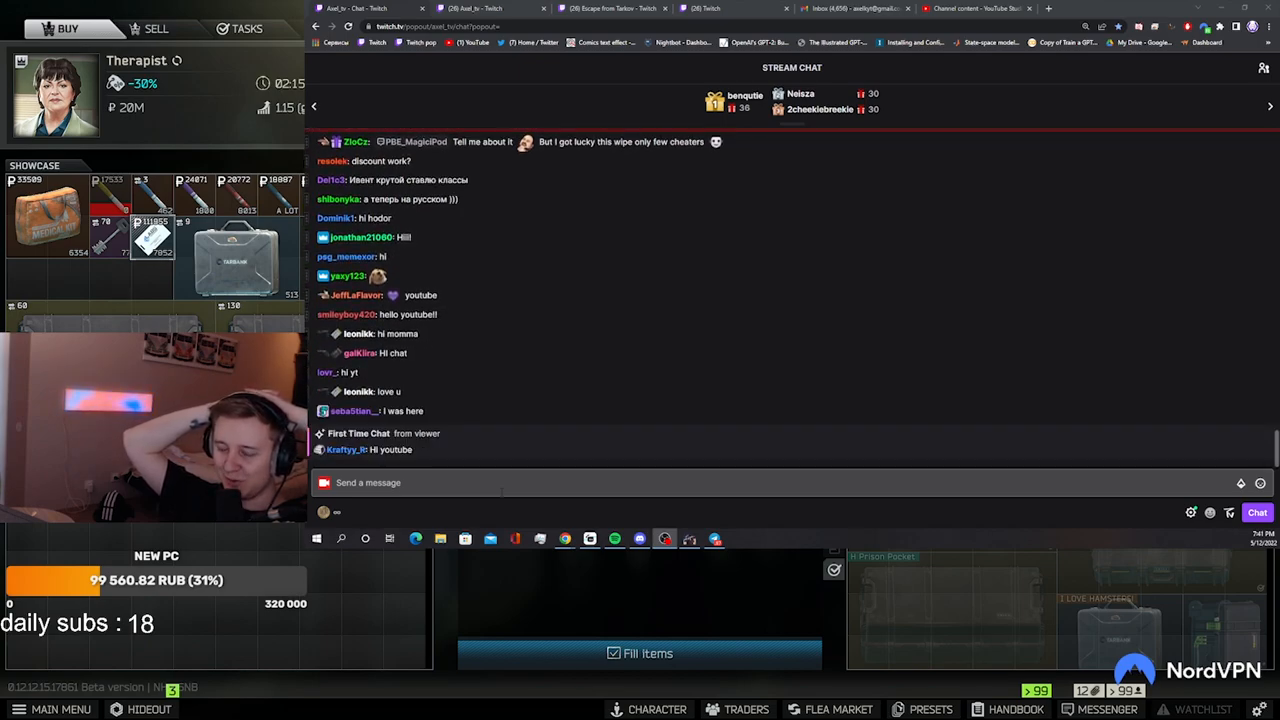